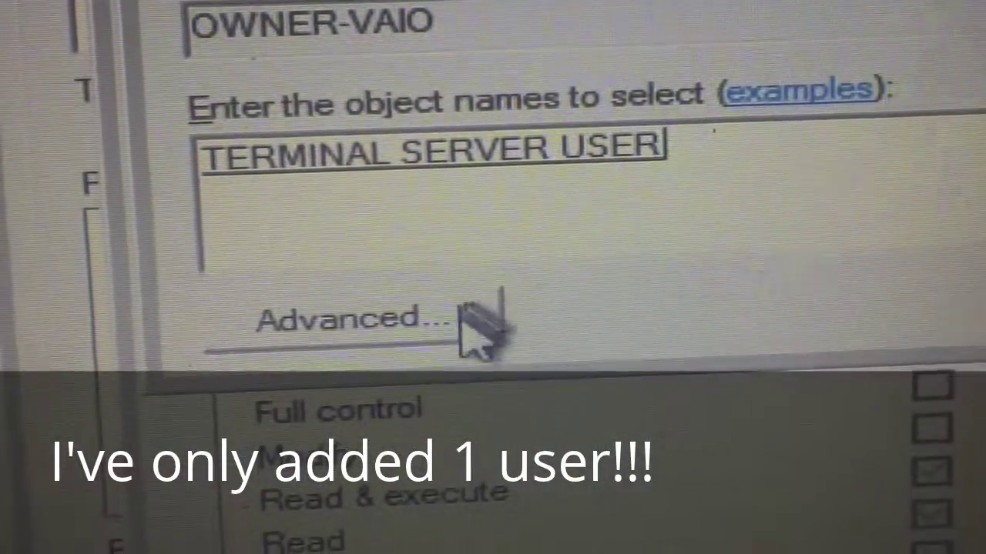
- Open the Advanced search panel in Select Users or Groups, keeping TERMINAL SERVER USER entered
left_click(362, 323)
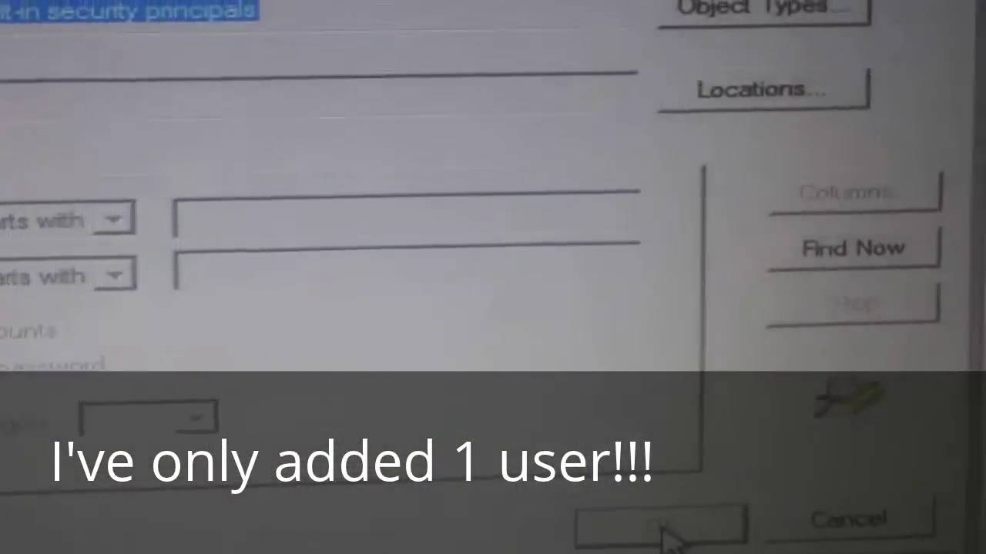